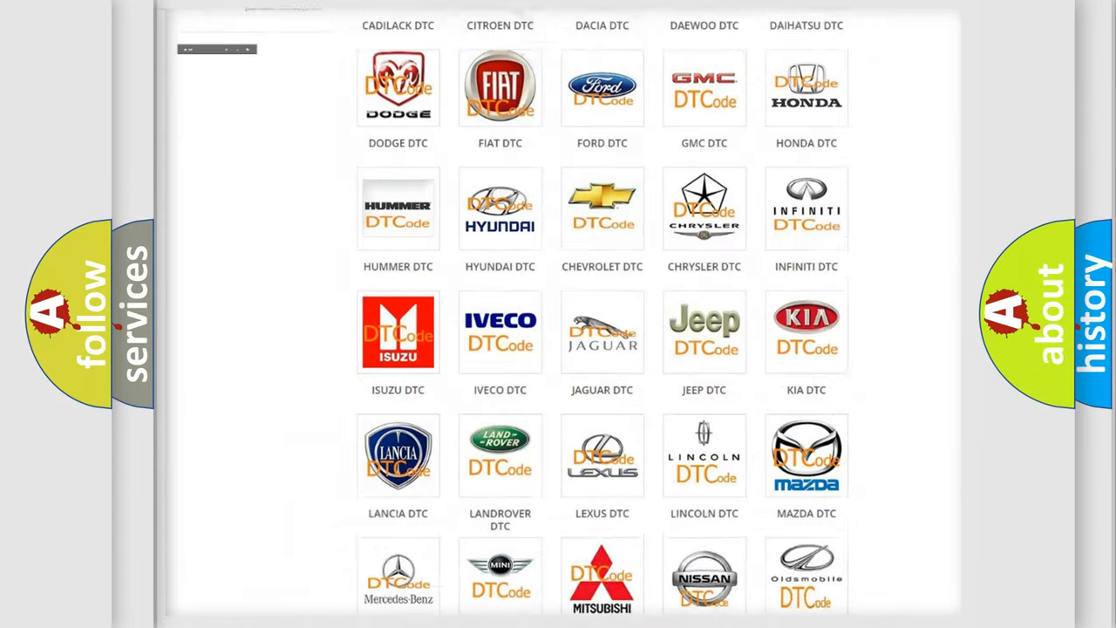
- Go to the Lincoln DTC page and skim its list of diagnostic trouble code subcategories
scroll("up", 3)
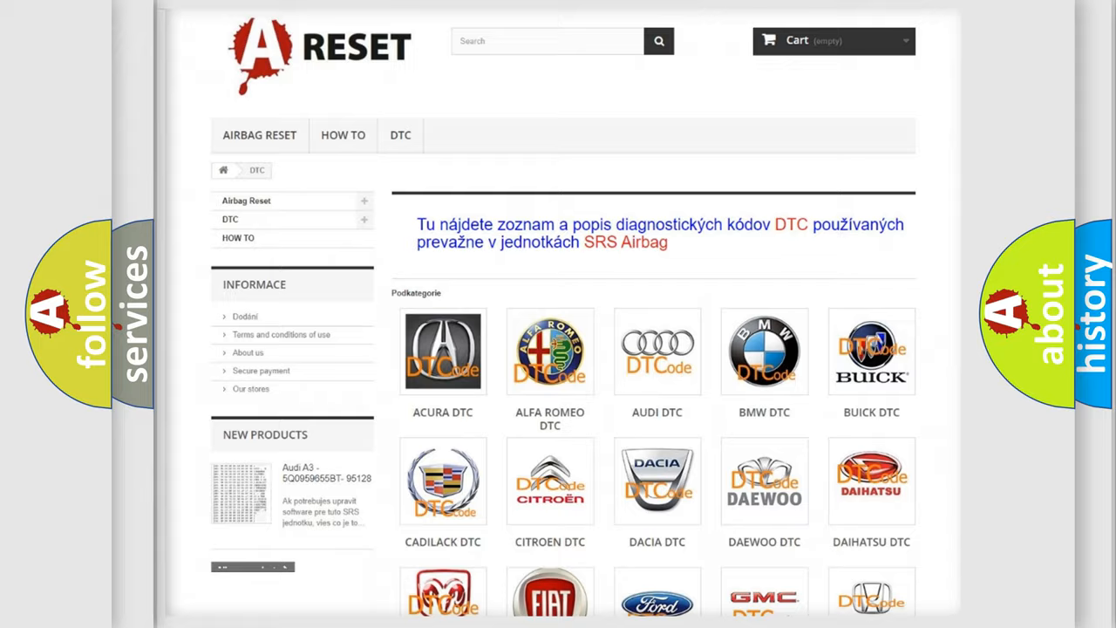
scroll("down", 3)
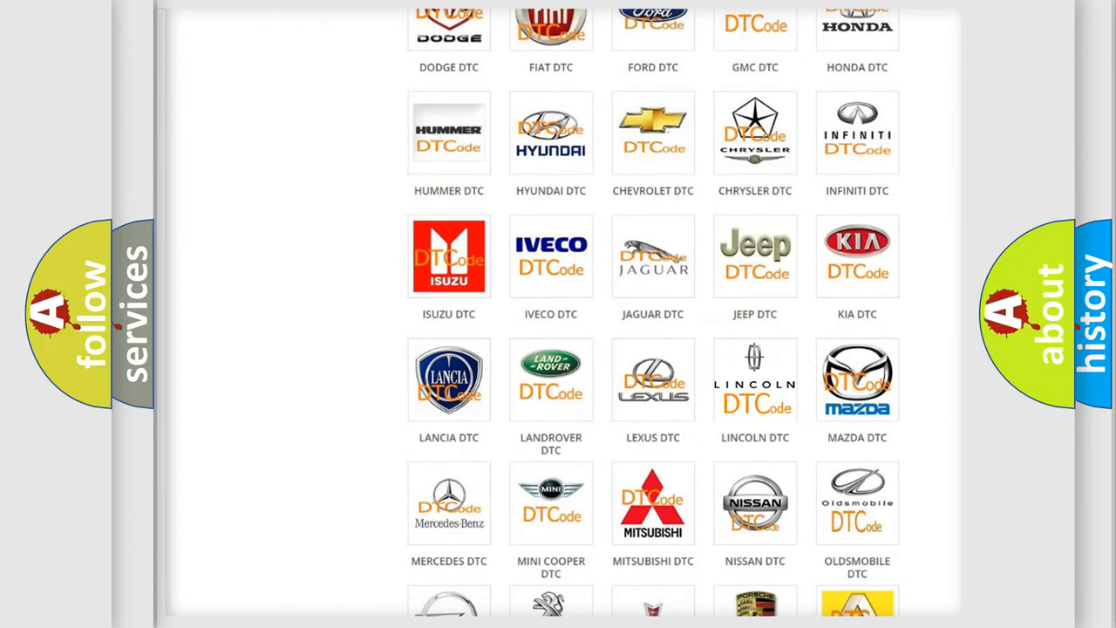
left_click(755, 379)
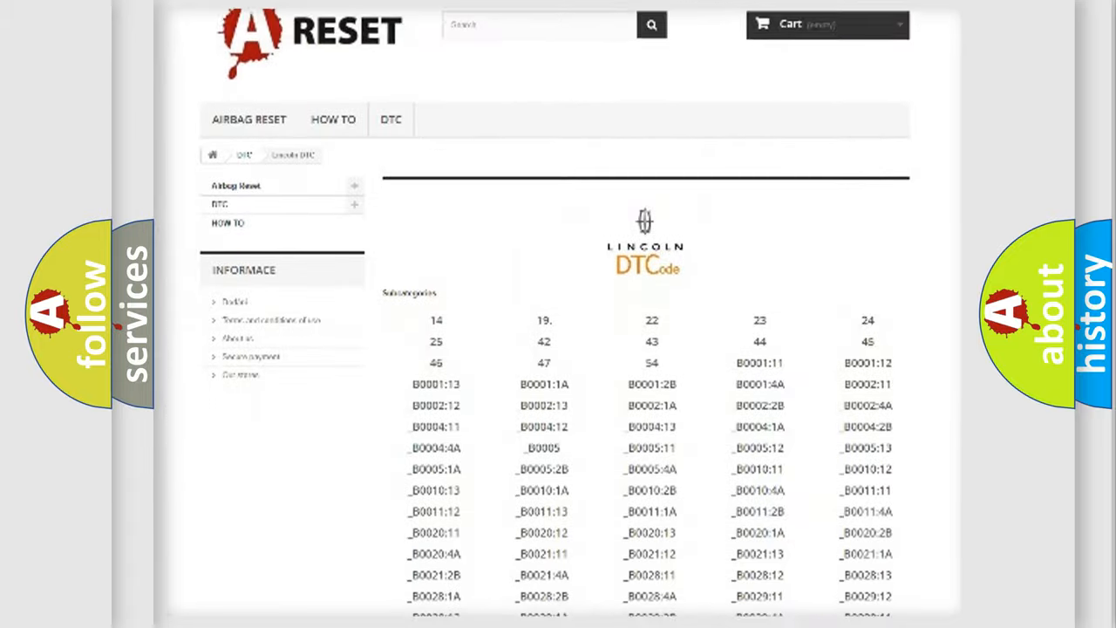
scroll("down", 3)
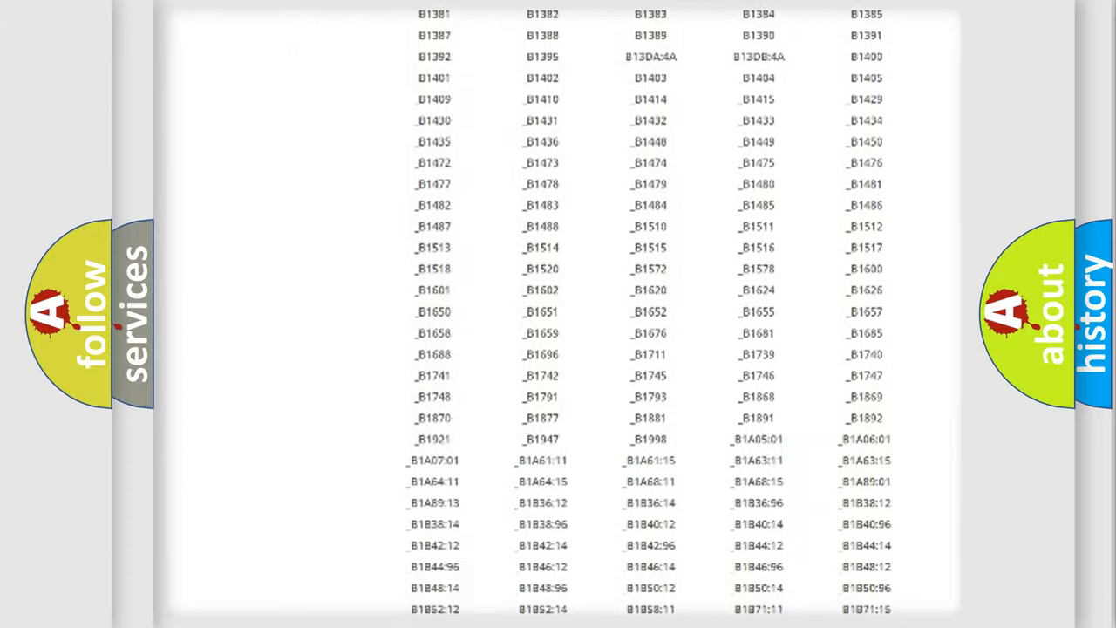
scroll("up", 3)
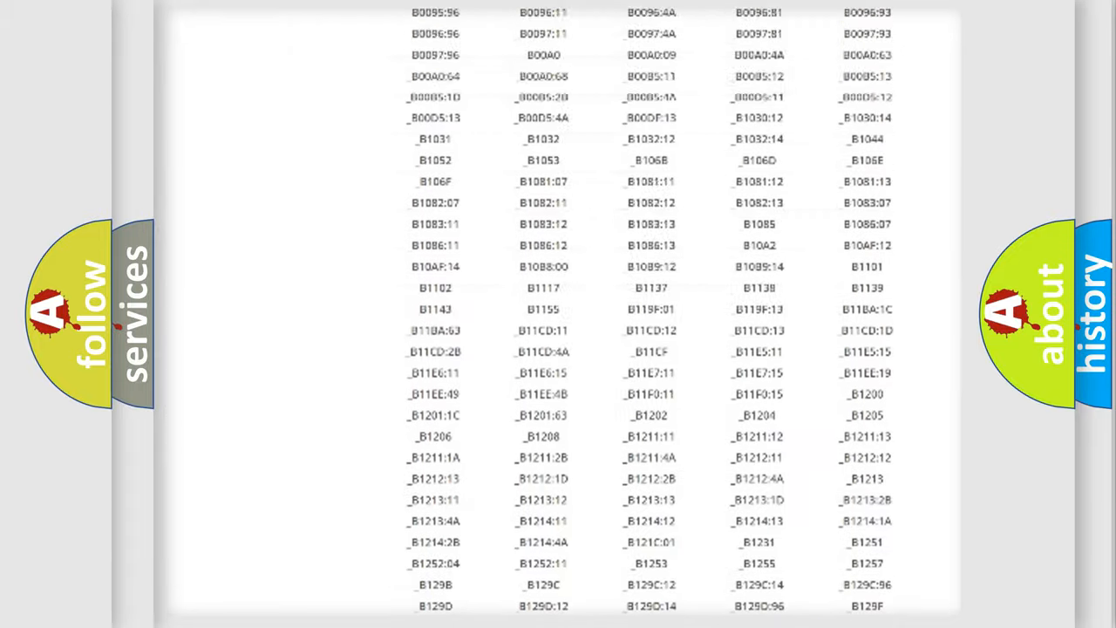
scroll("up", 3)
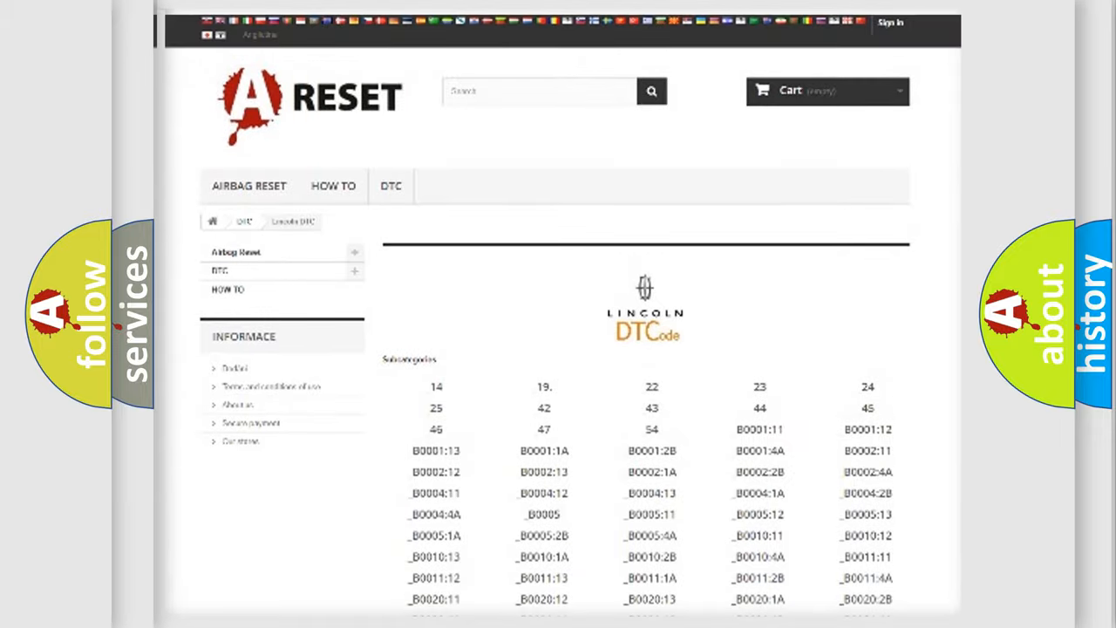